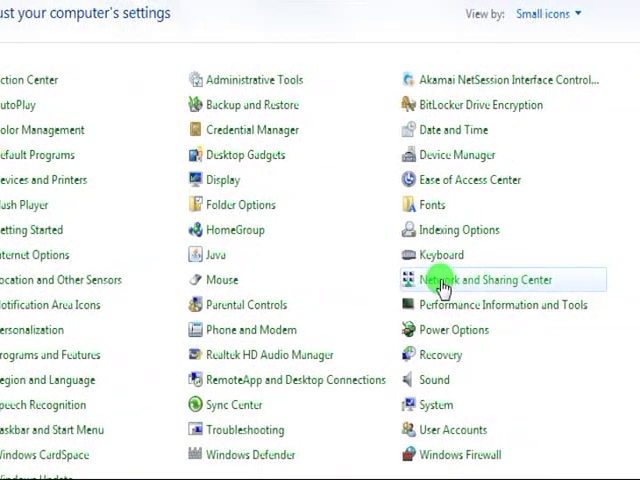
Open Network and Sharing Center and go to the adapter connections list
click(477, 279)
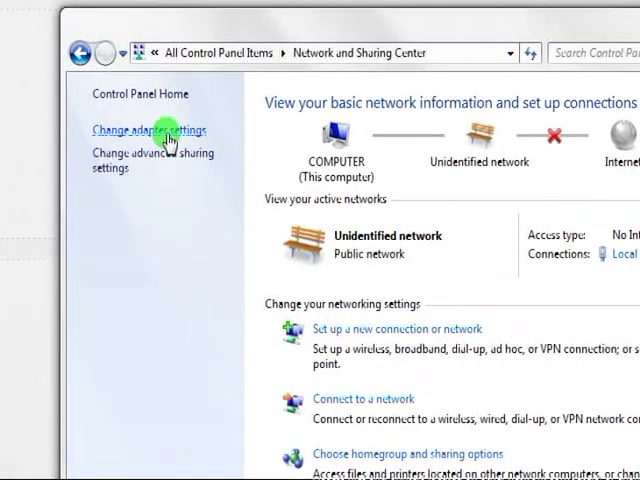
click(148, 130)
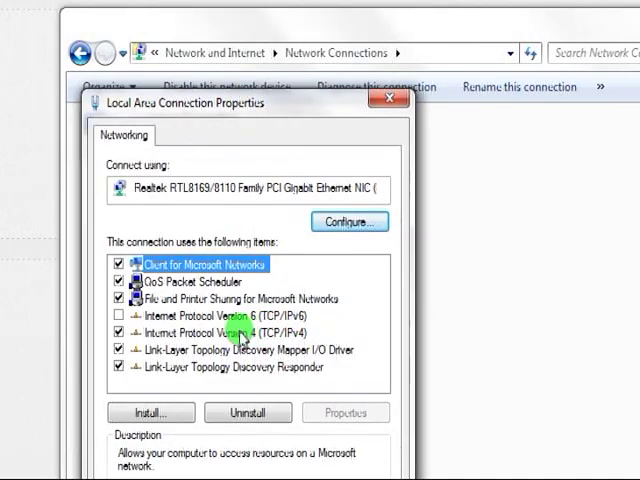
double_click(225, 331)
text(192.168.)
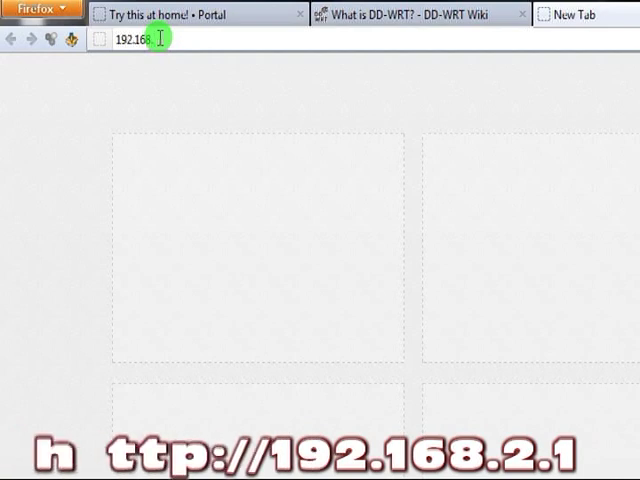
Load the Belkin setup page at 192.168.2.1 and open Restore Factory Defaults
key(Return)
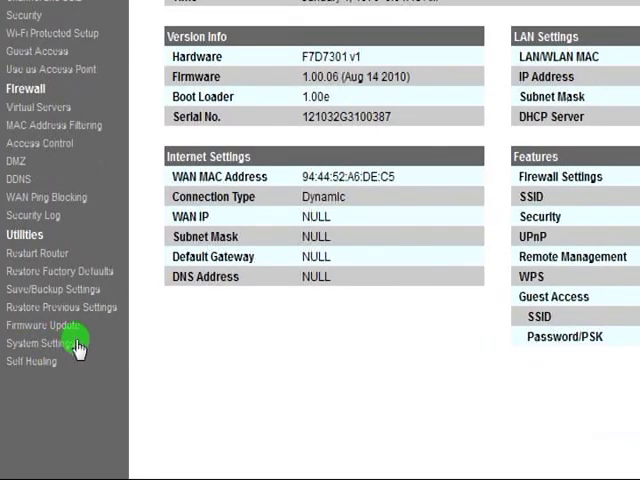
mouse_move(58, 271)
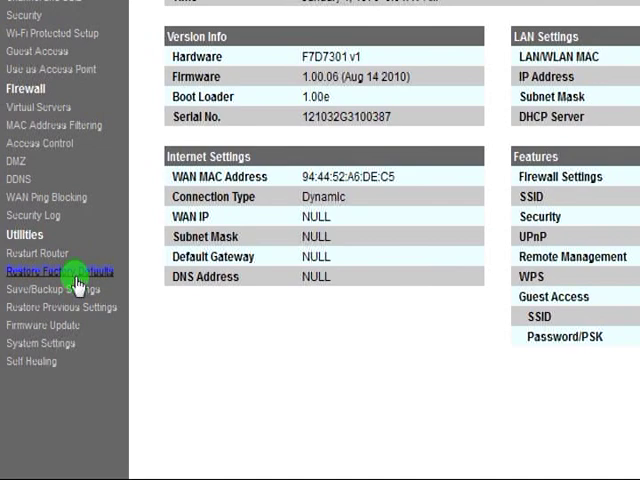
click(57, 271)
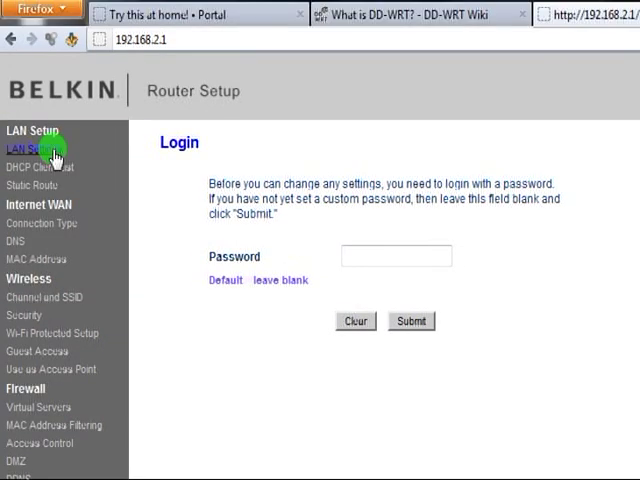
mouse_move(357, 130)
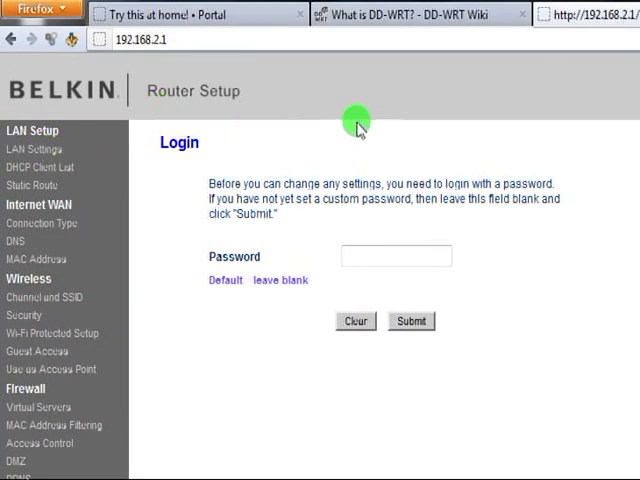